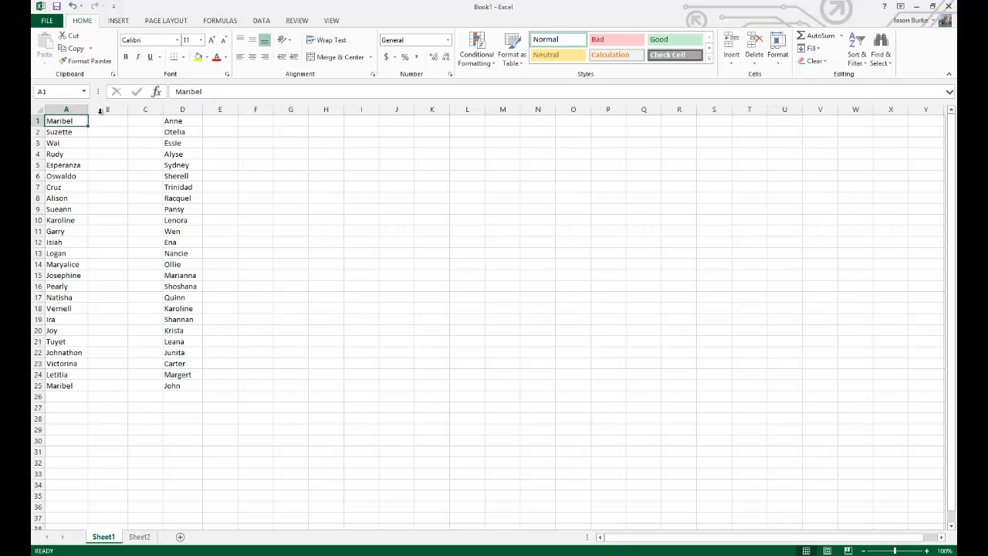
mouse_move(189, 224)
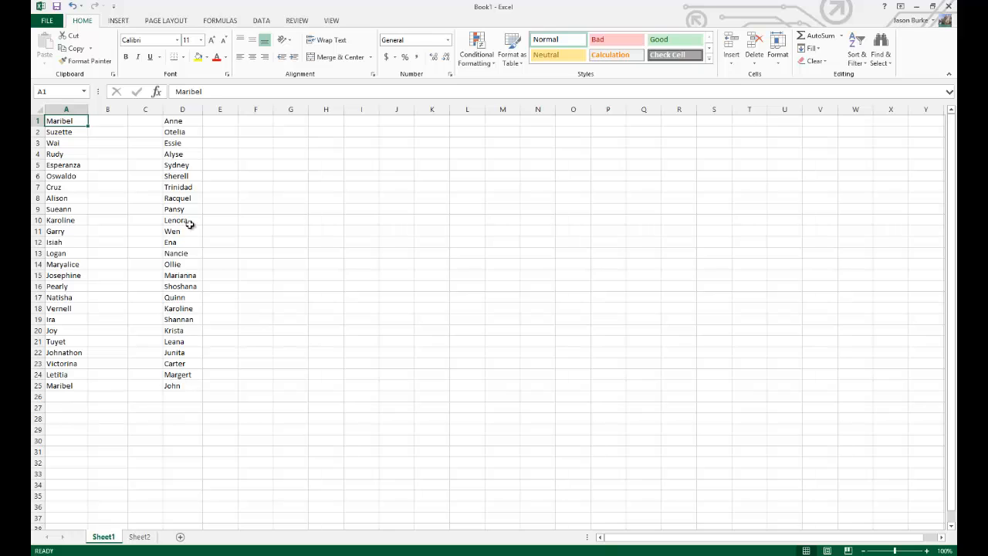
mouse_move(63, 212)
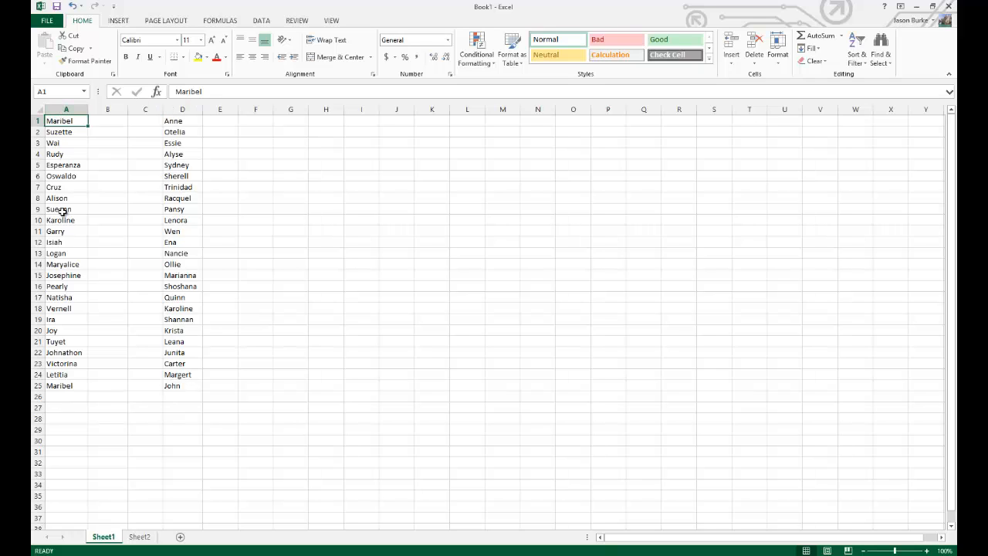
mouse_move(255, 352)
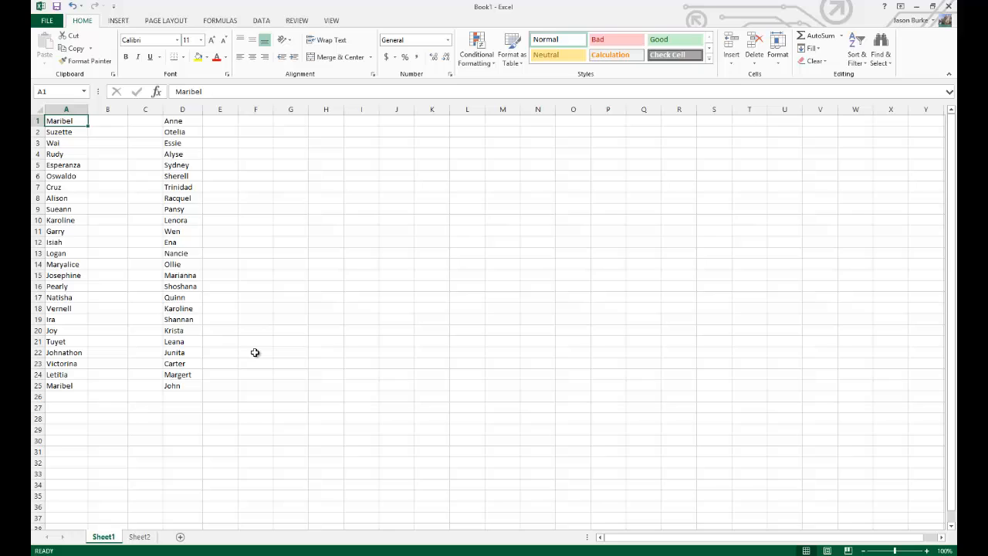
mouse_move(247, 343)
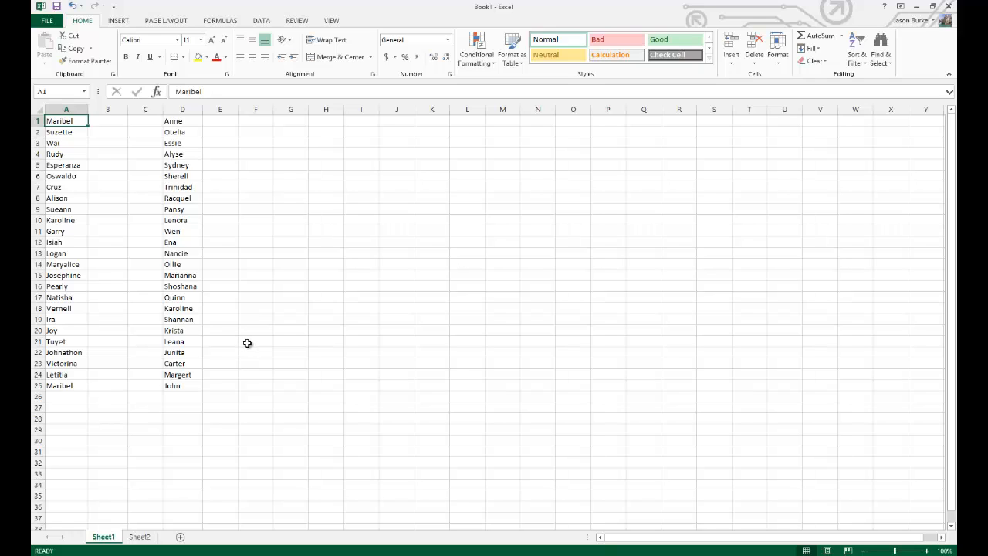
mouse_move(214, 292)
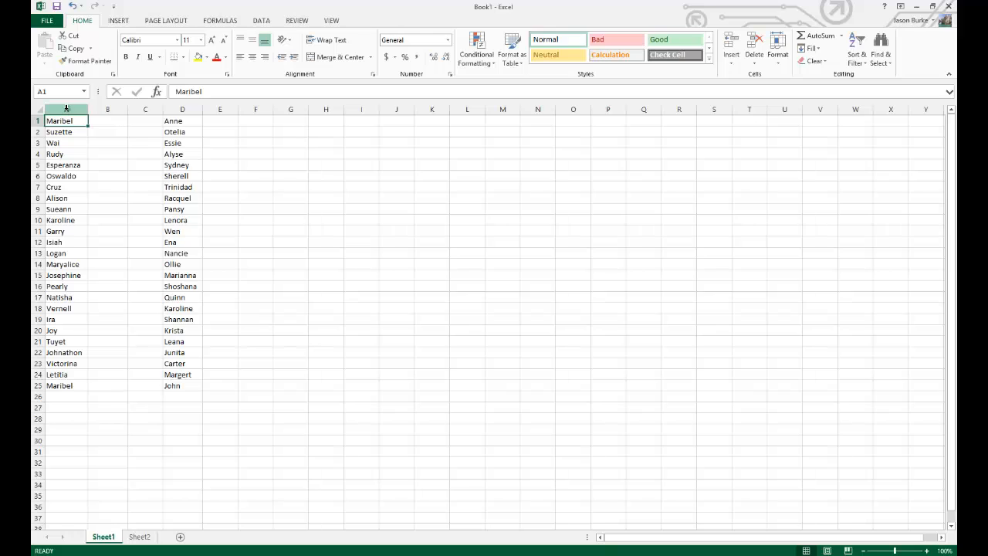
- Select columns A and D together as the range of first names to check
click(66, 109)
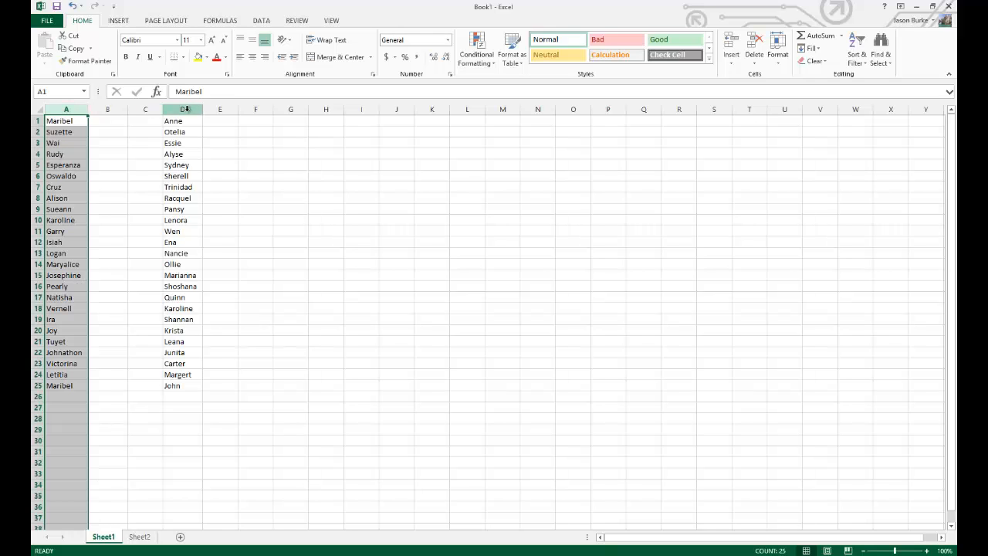
click(183, 120)
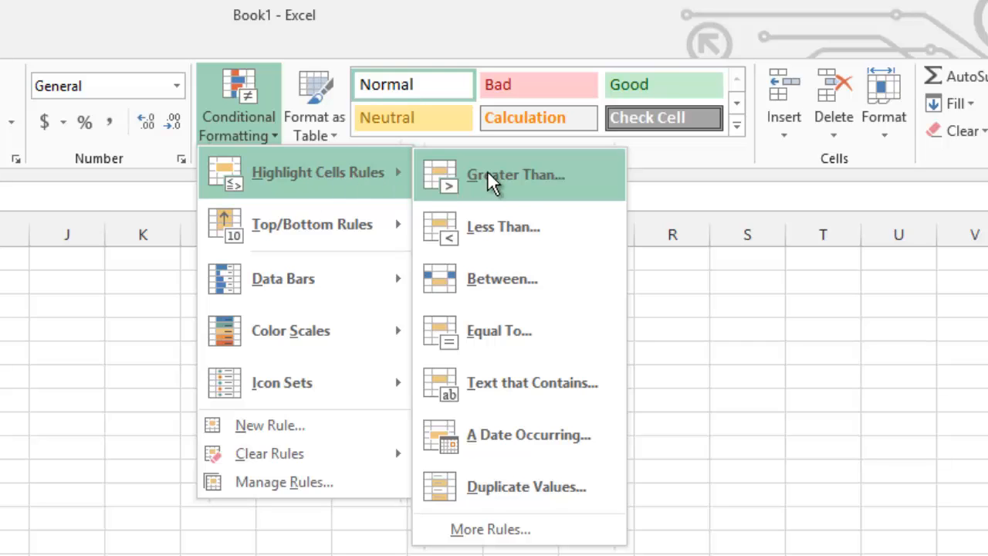
mouse_move(505, 486)
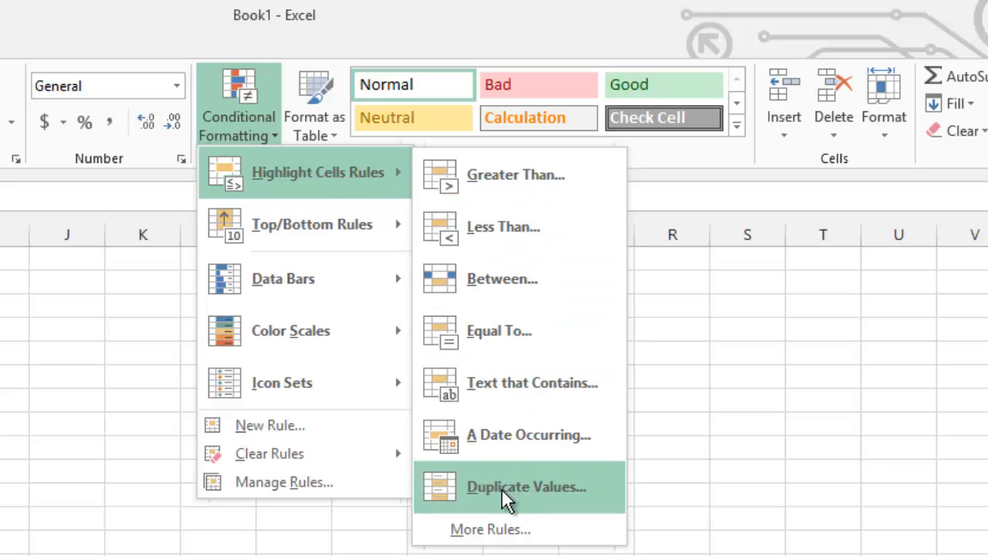
- Choose the Duplicate Values rule under Highlight Cells Rules in Conditional Formatting
click(524, 486)
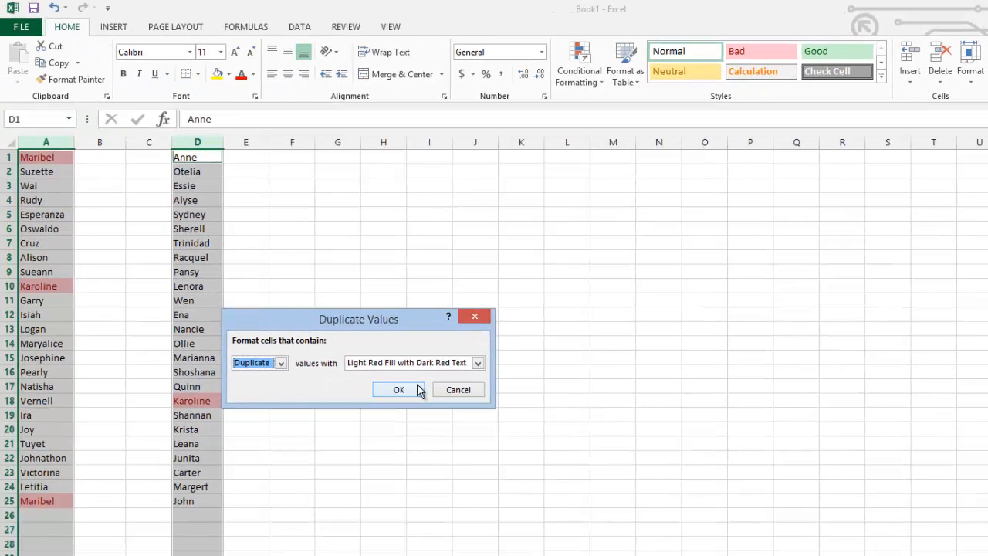
mouse_move(479, 363)
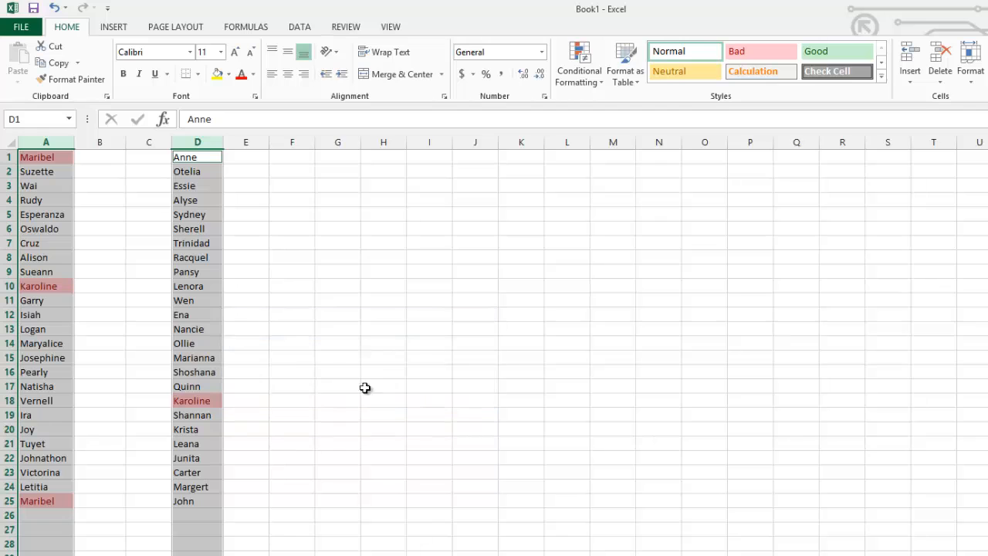
- Deselect the columns to view Maribel and Karoline highlighted in light red with dark red text
click(245, 371)
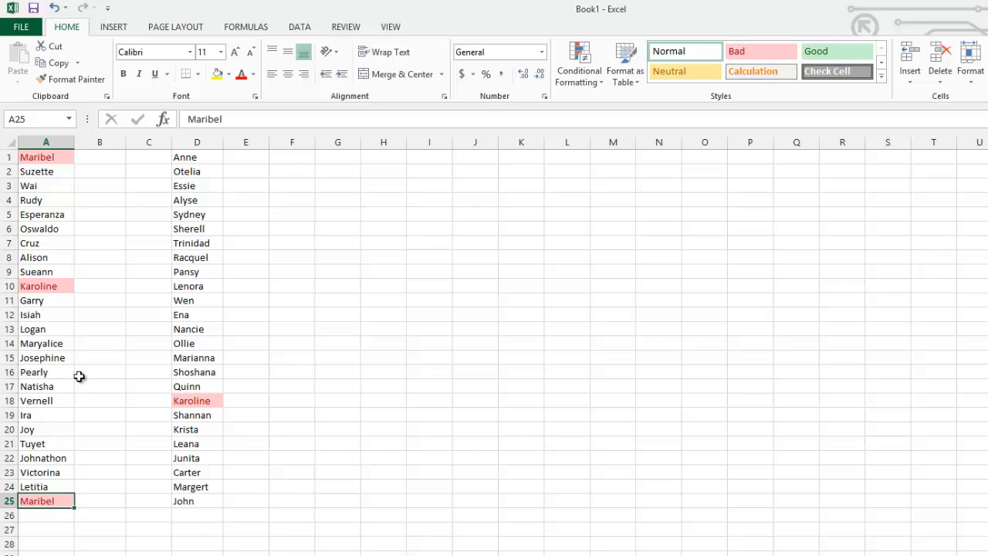
click(197, 400)
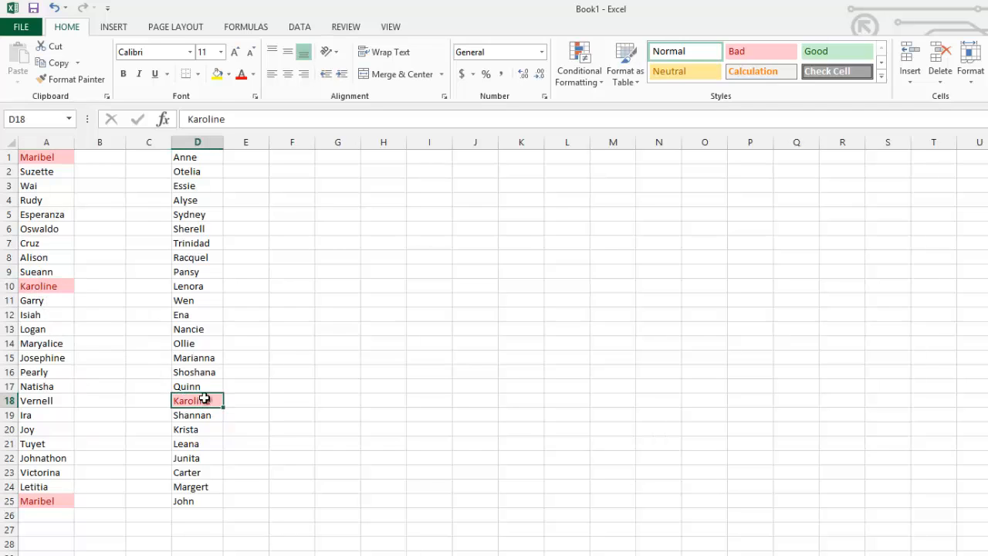
mouse_move(291, 342)
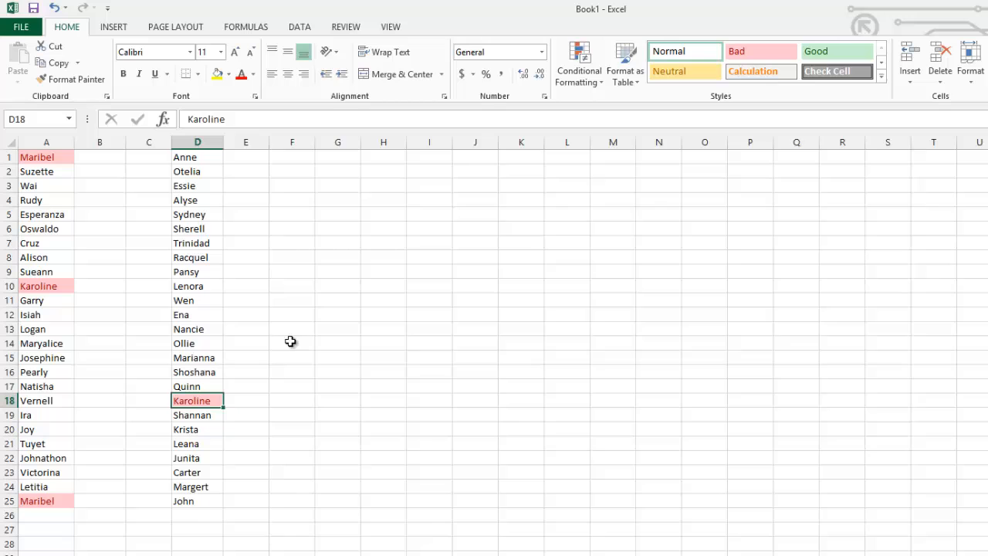